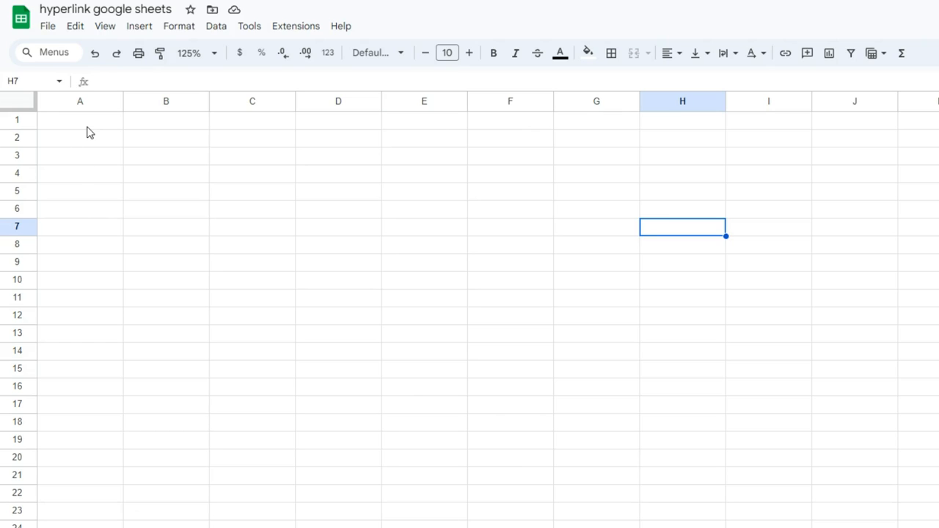
click(79, 120)
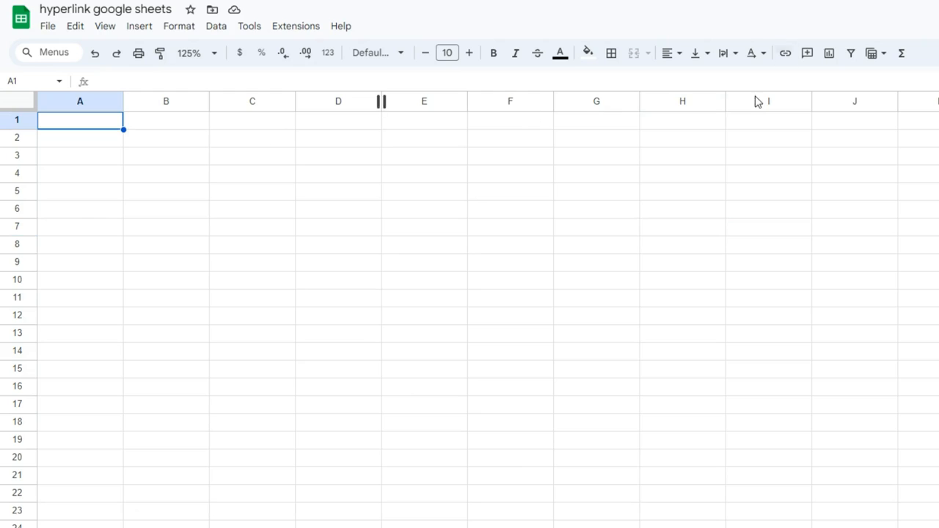
text(https://spreadsheetpoint.com/)
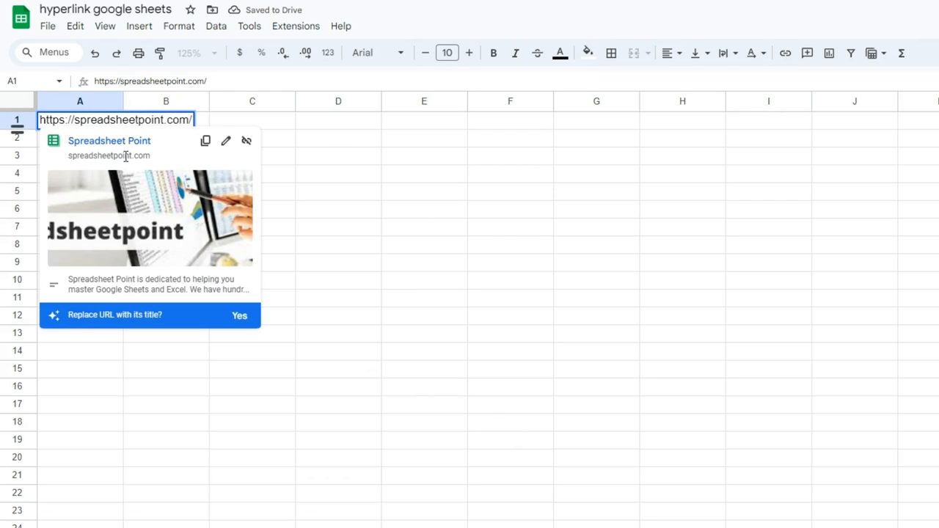
key(enter)
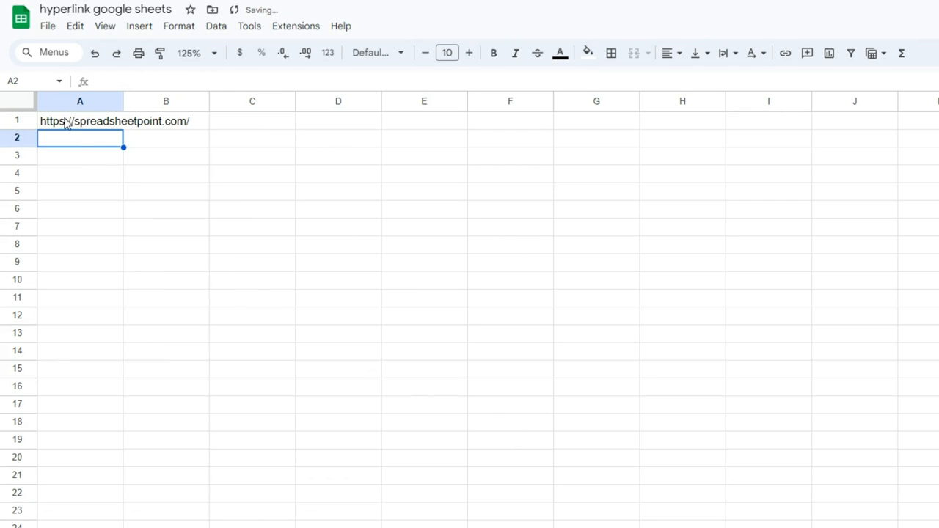
click(79, 121)
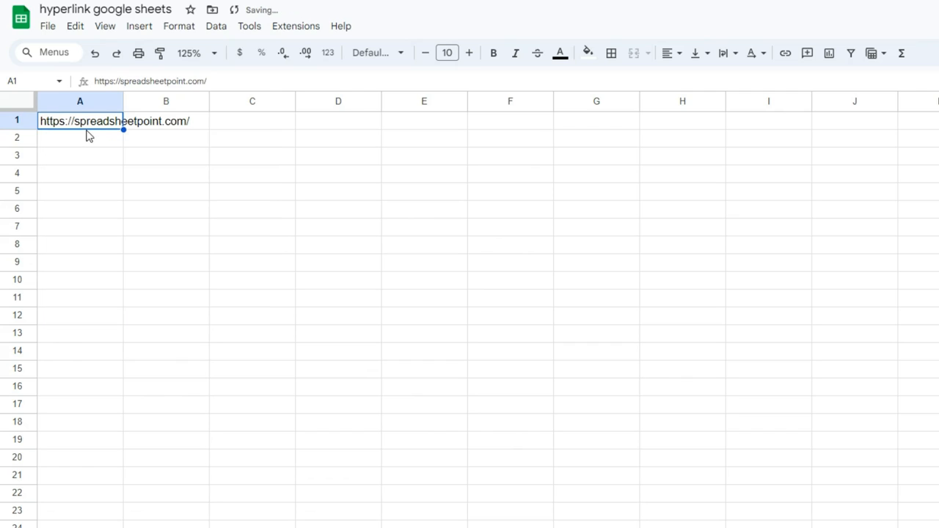
key(Delete)
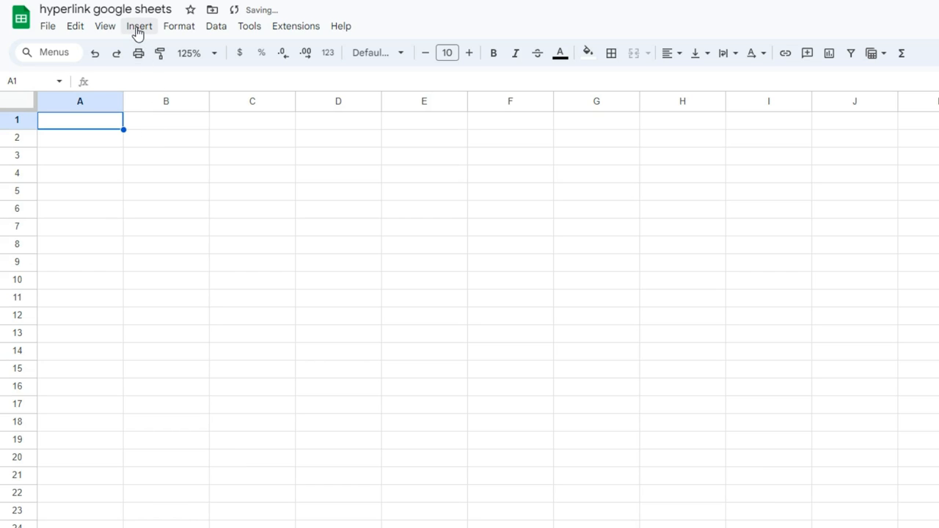
Insert a 'Spreadsheet Point' link to the site in A1 via Insert > Link, then remove the link.
click(138, 27)
text(S)
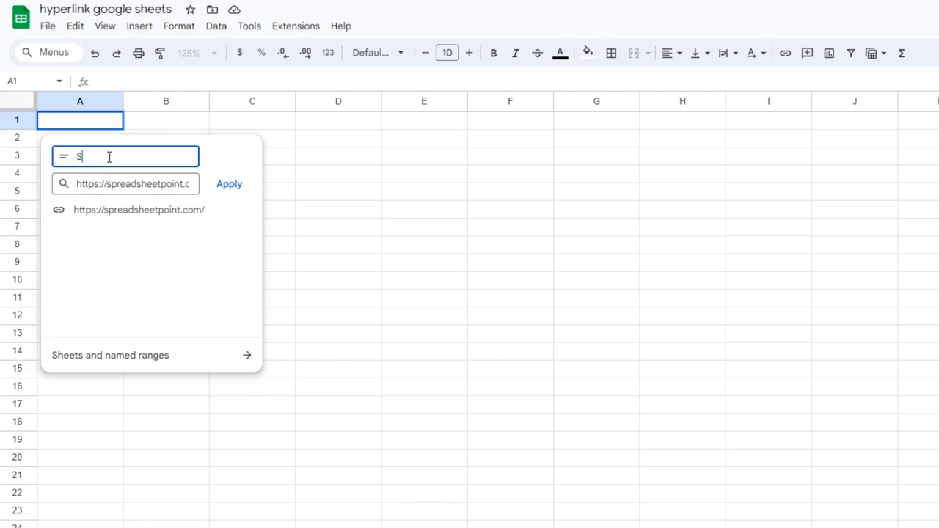
click(229, 184)
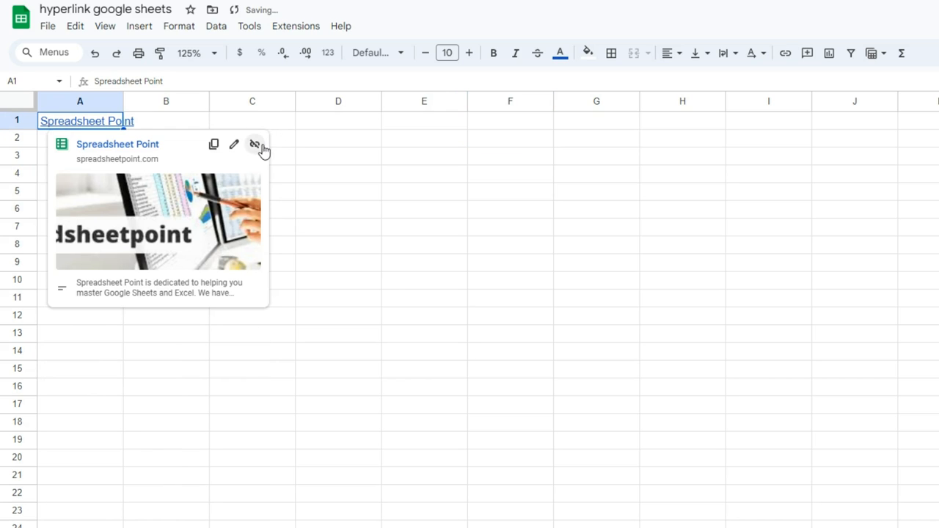
click(255, 144)
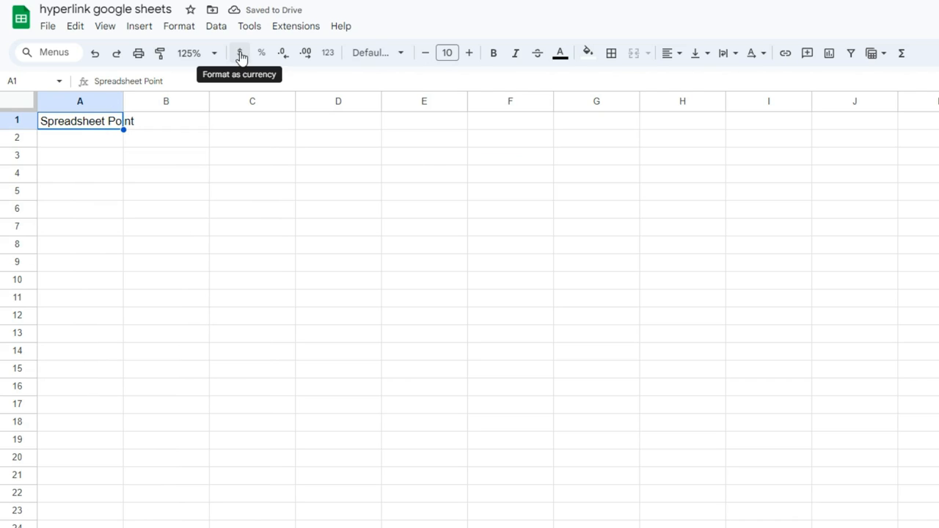
mouse_move(784, 53)
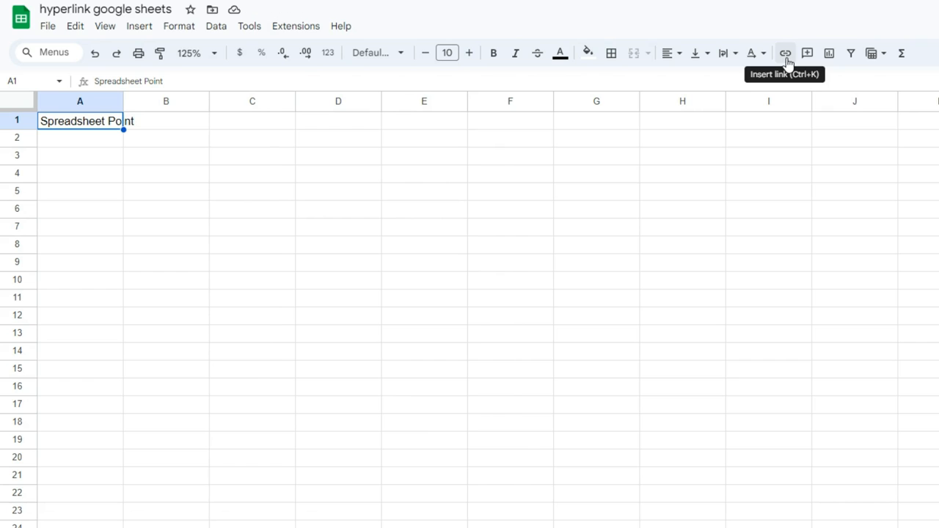
Start adding a link to cell A1 from the Insert link toolbar button.
click(784, 53)
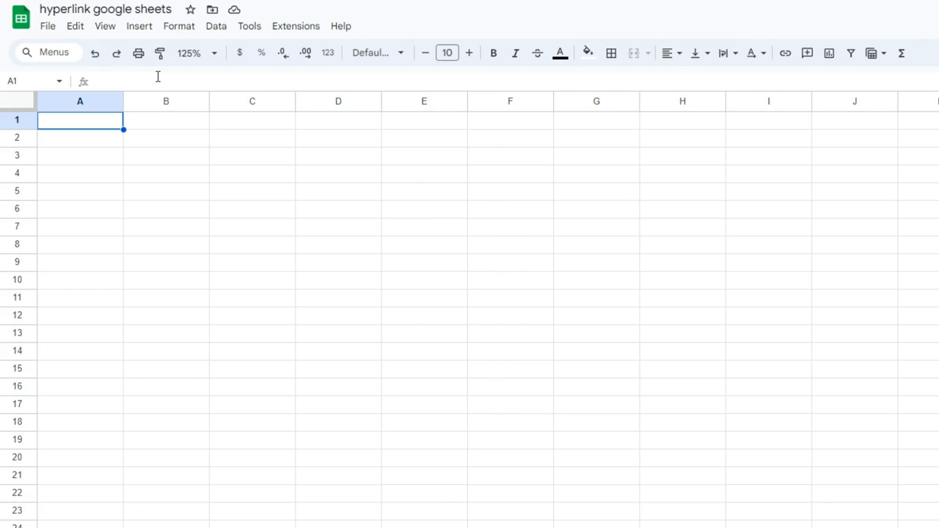
text(=hyperl)
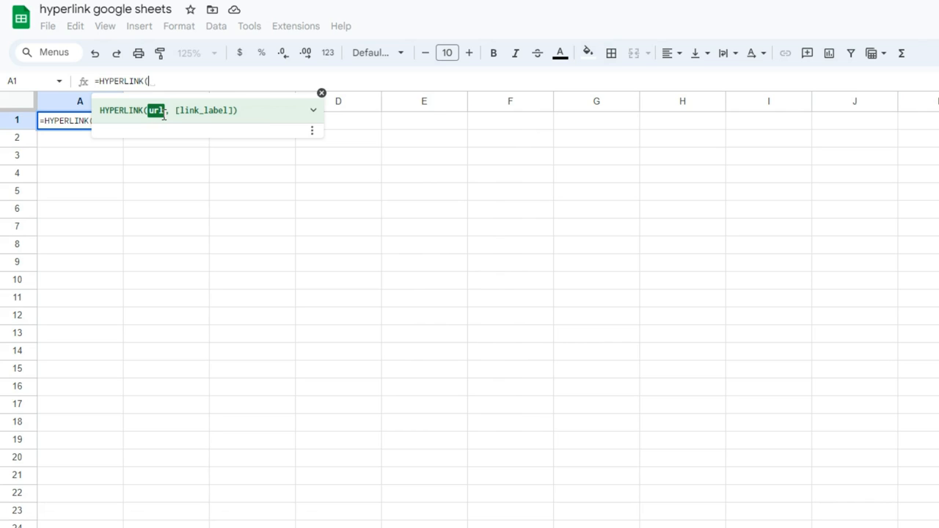
text(https://spreadsheetpoint.com/)
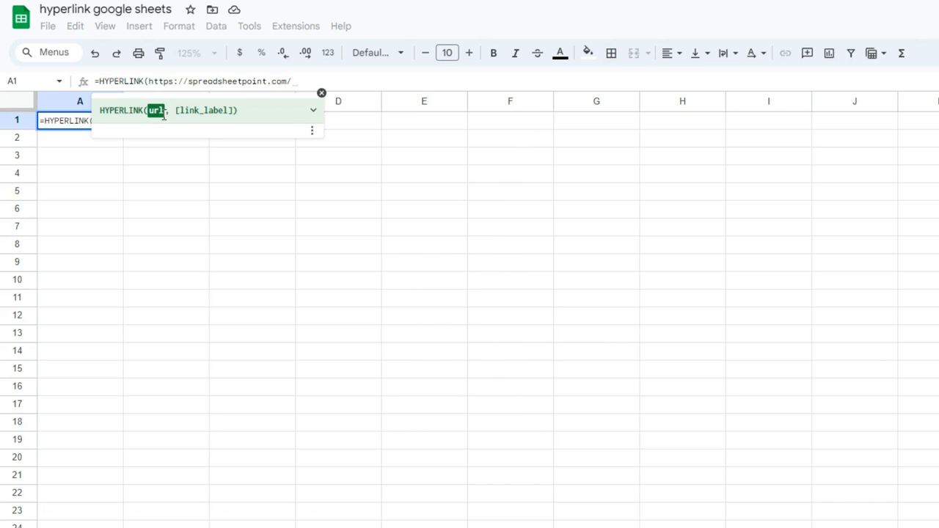
text(,)
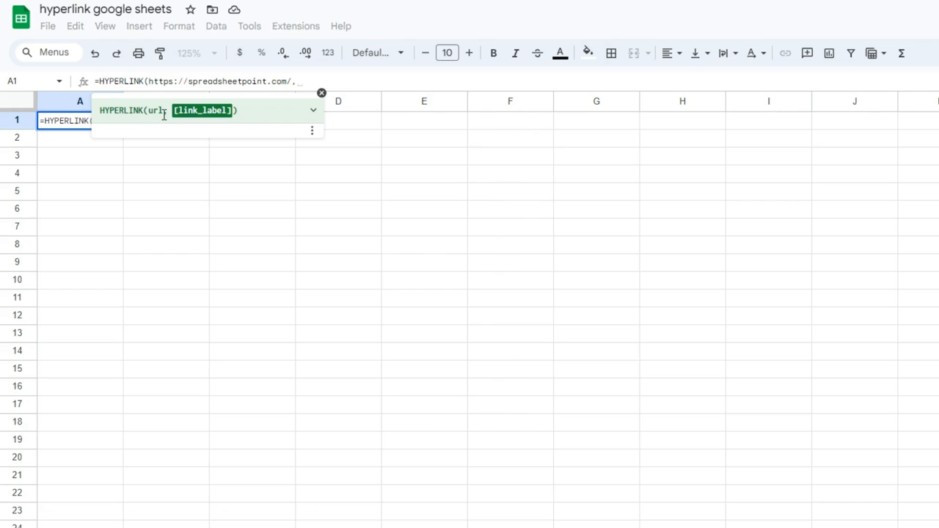
text("Spreadsheet Point"))
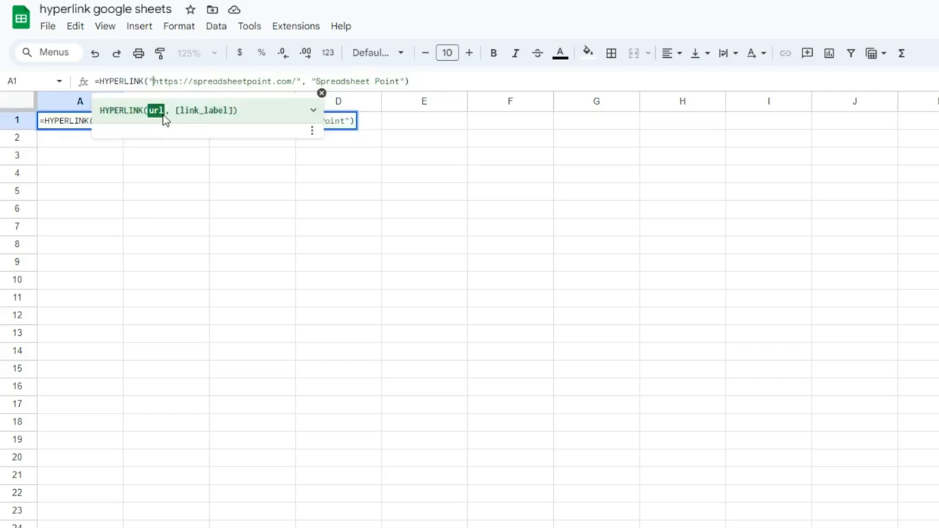
key(Enter)
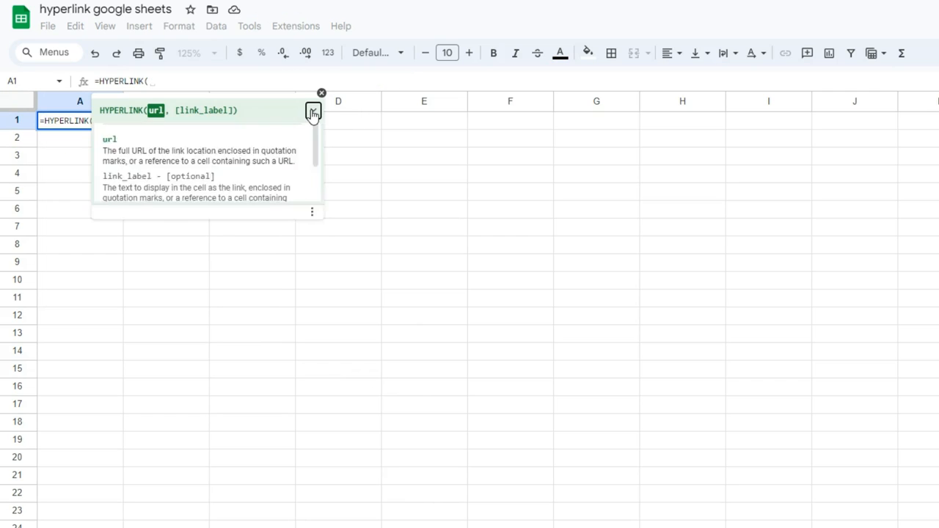
Expand the HYPERLINK function help to show its example and argument descriptions.
click(312, 112)
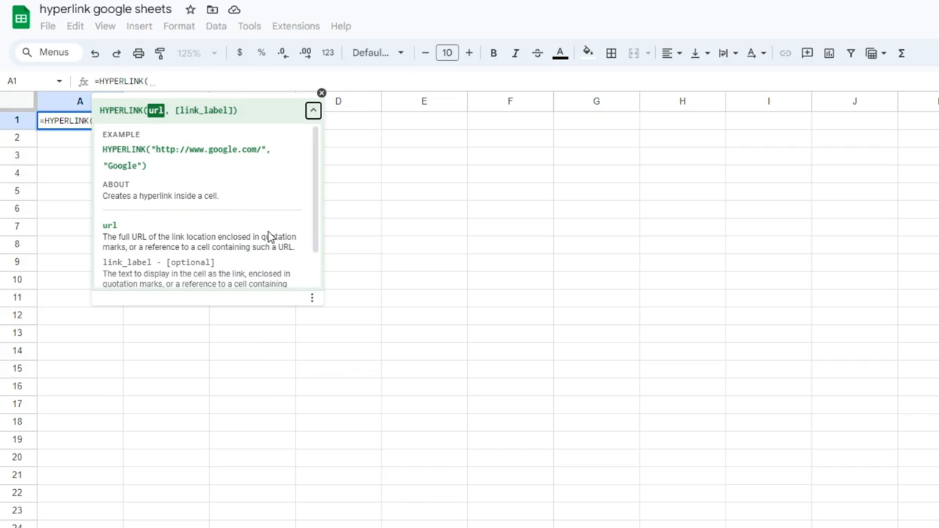
mouse_move(129, 106)
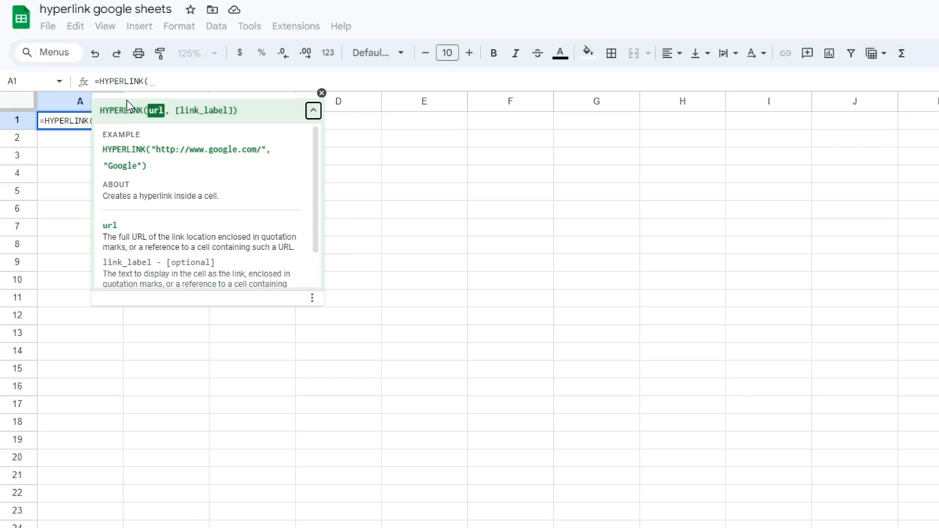
mouse_move(129, 115)
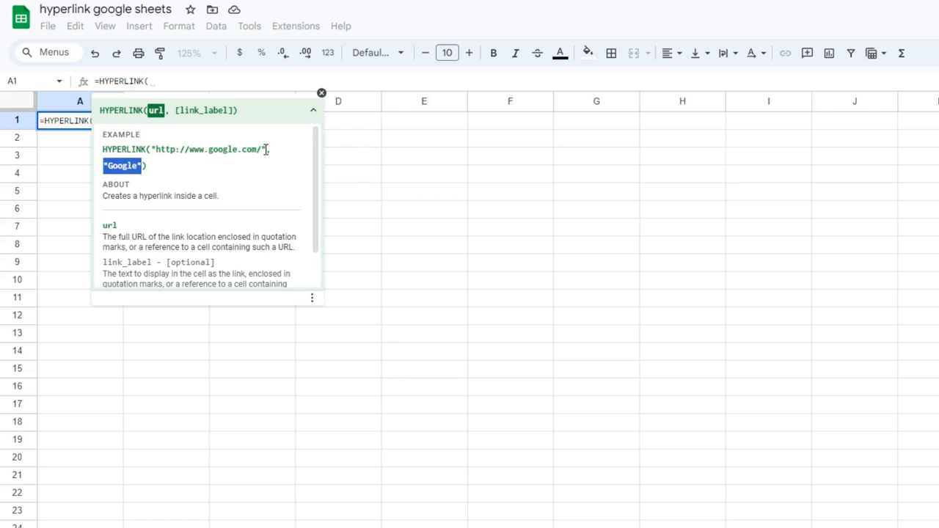
mouse_move(244, 185)
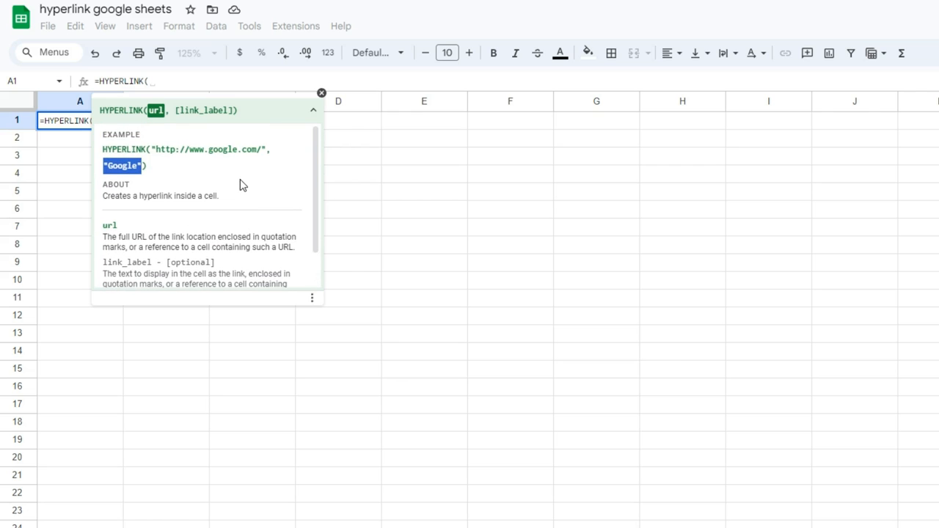